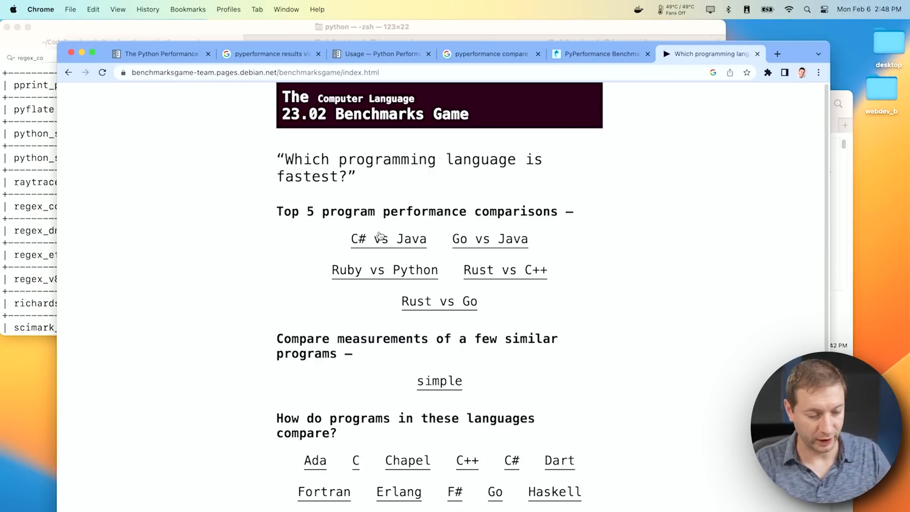
pyautogui.moveTo(445, 209)
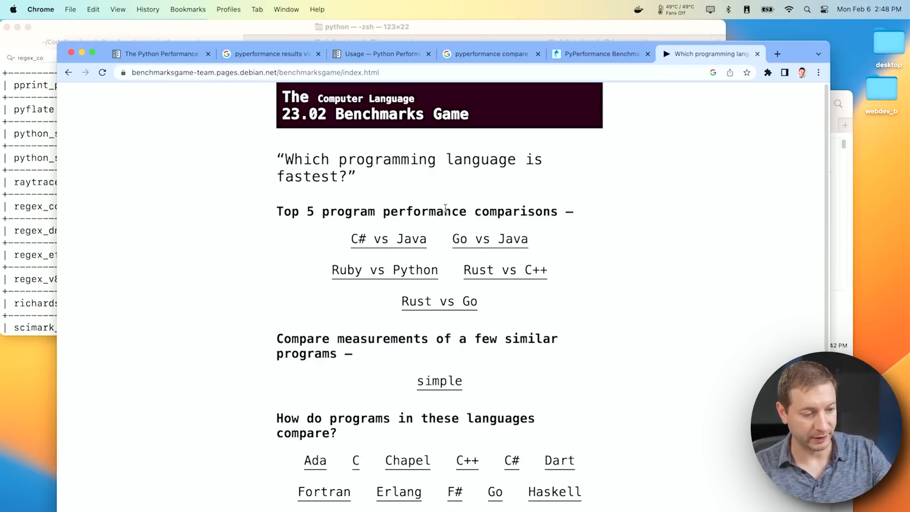
pyautogui.moveTo(435, 271)
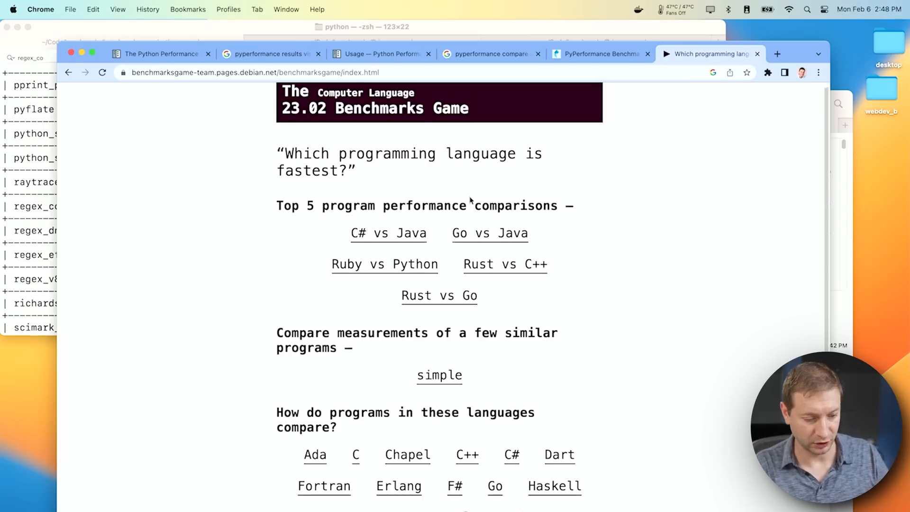
# Step: Open the Benchmarks Game page comparing Python 3 with Node.js
pyautogui.scroll(-3)
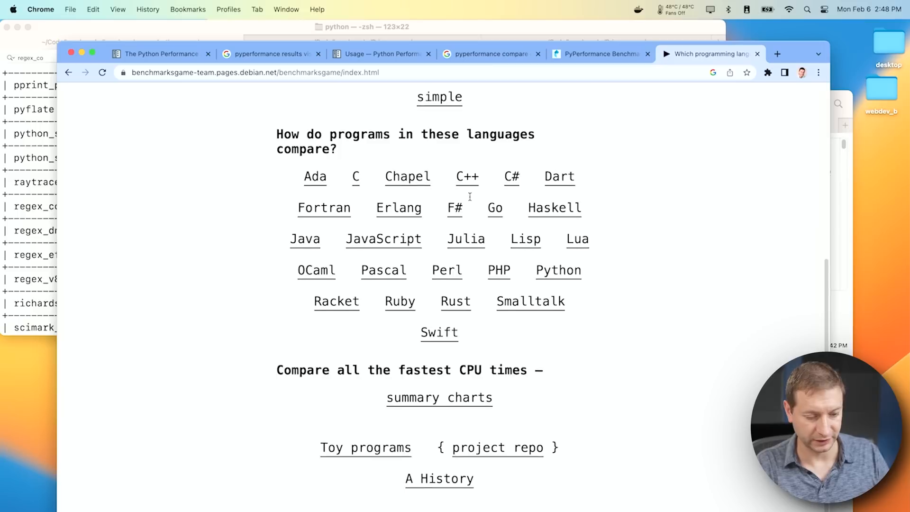
pyautogui.scroll(3)
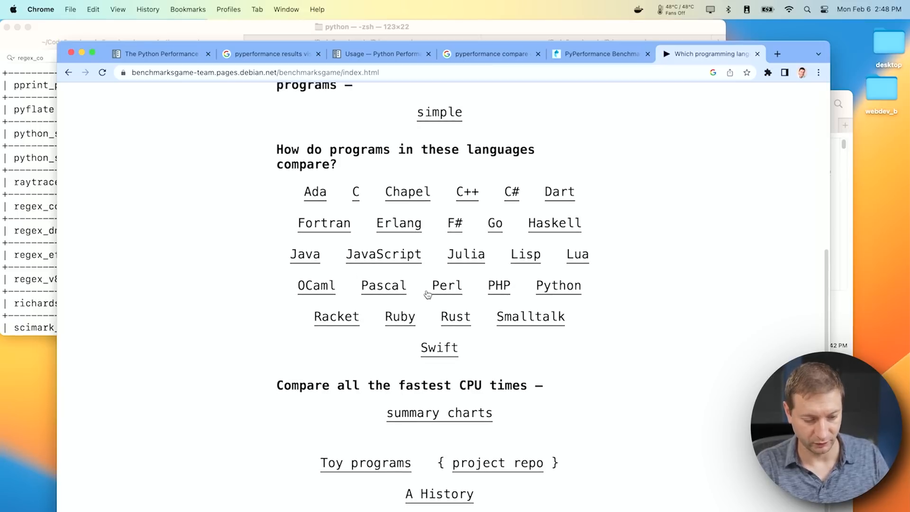
pyautogui.click(557, 285)
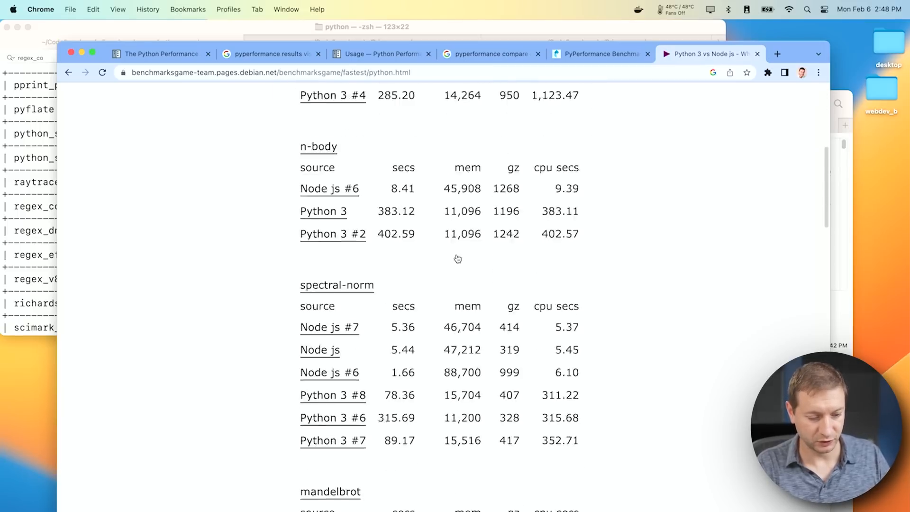
# Step: Scroll the comparison page down to the mandelbrot and pidigits timings
pyautogui.scroll(-3)
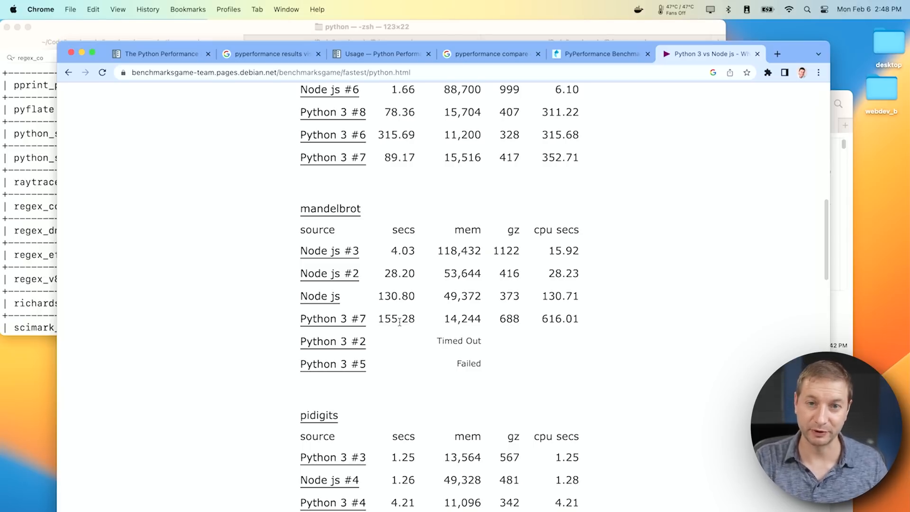
pyautogui.moveTo(393, 331)
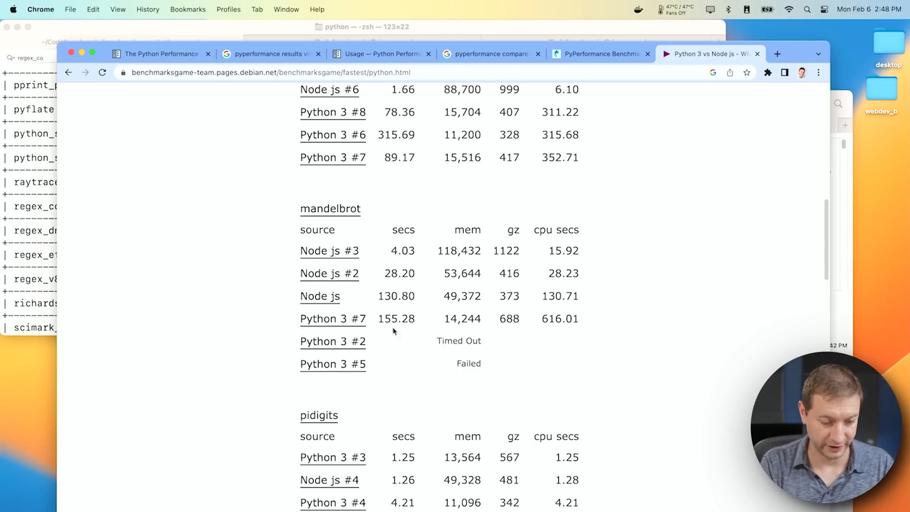
pyautogui.moveTo(426, 331)
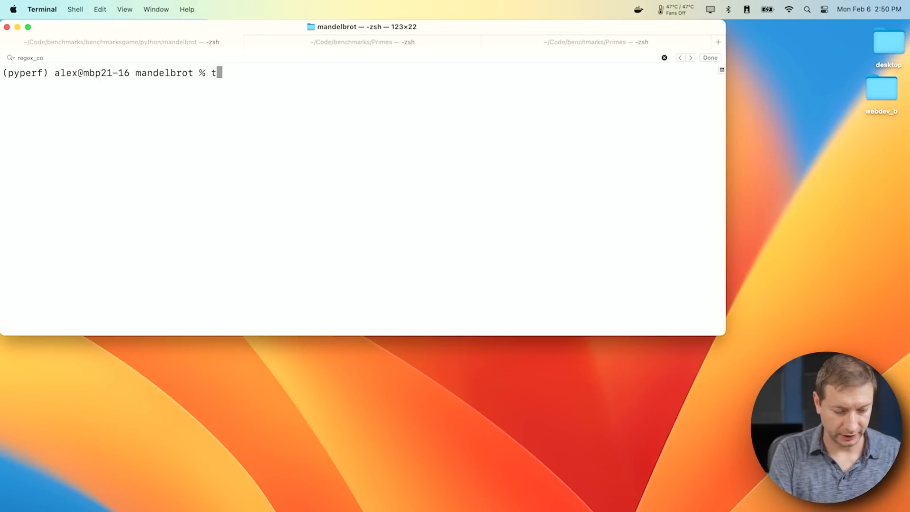
# Step: Run 'time python main.py 16000 >/dev/null' to benchmark the mandelbrot program
pyautogui.write('ime')
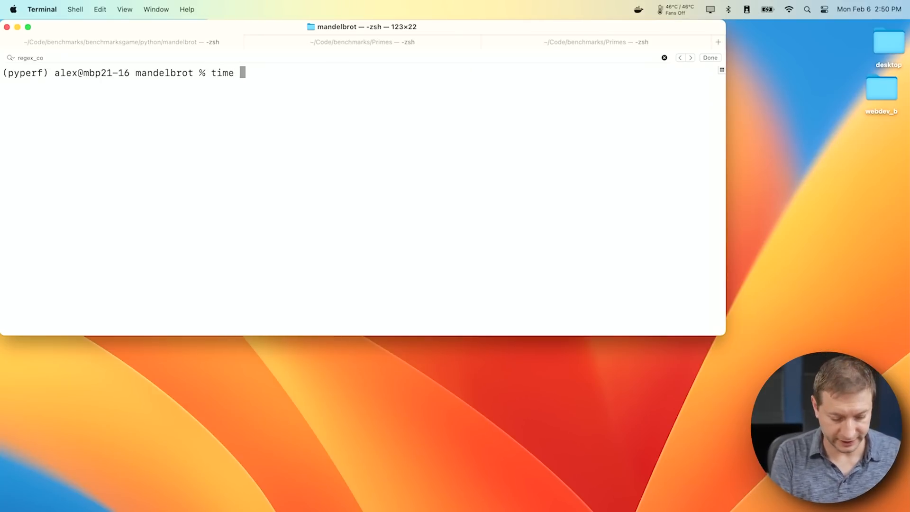
pyautogui.write('python ma')
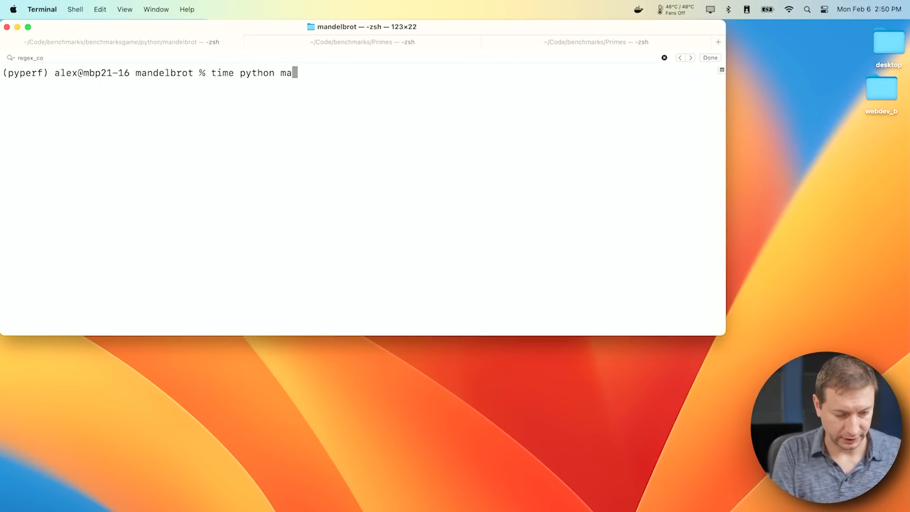
pyautogui.write('in.py')
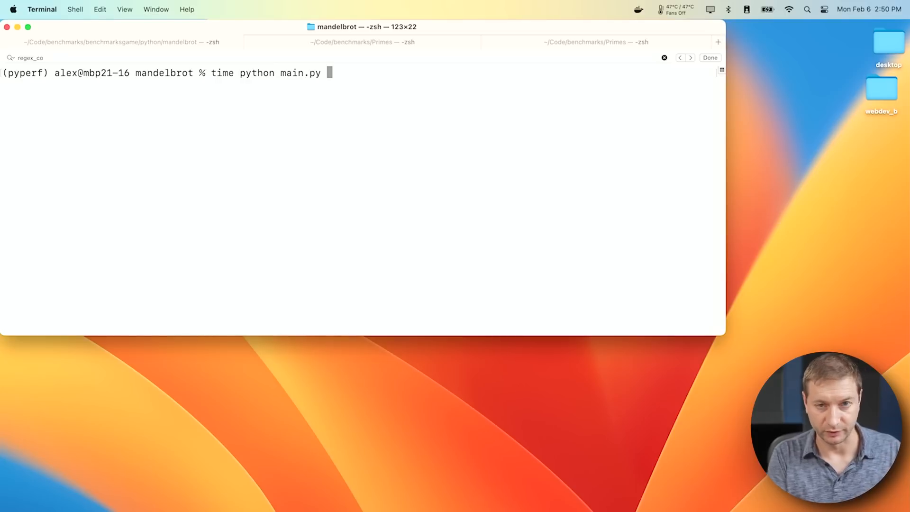
pyautogui.write('16000 >')
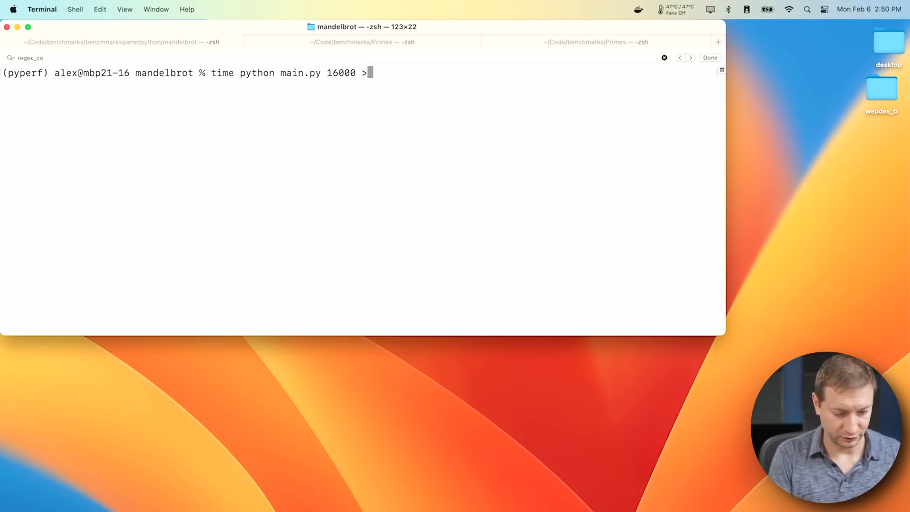
pyautogui.press('Return')
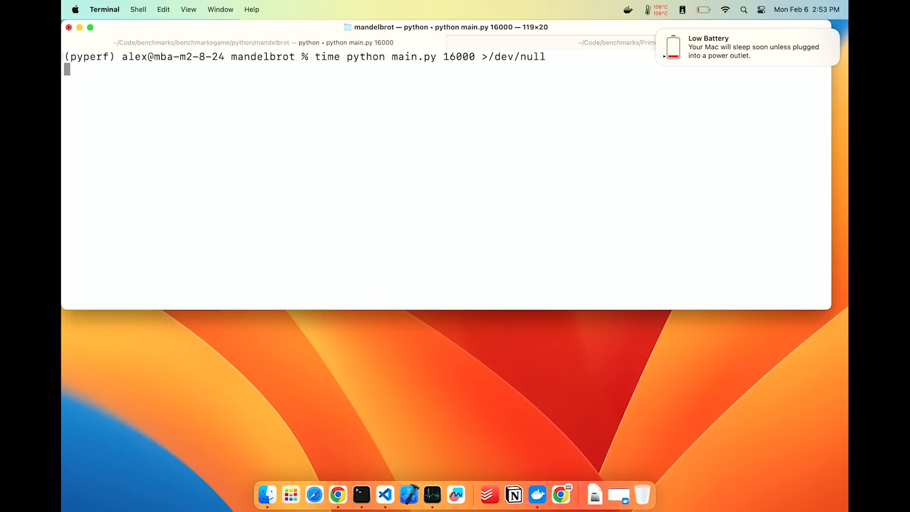